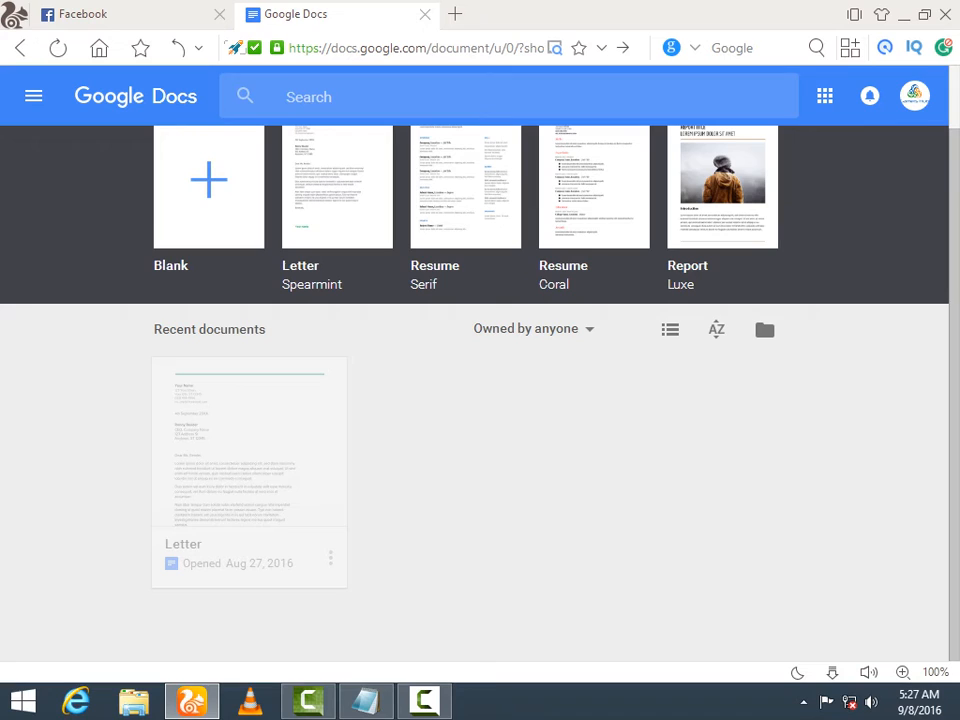
mouse_move(32, 96)
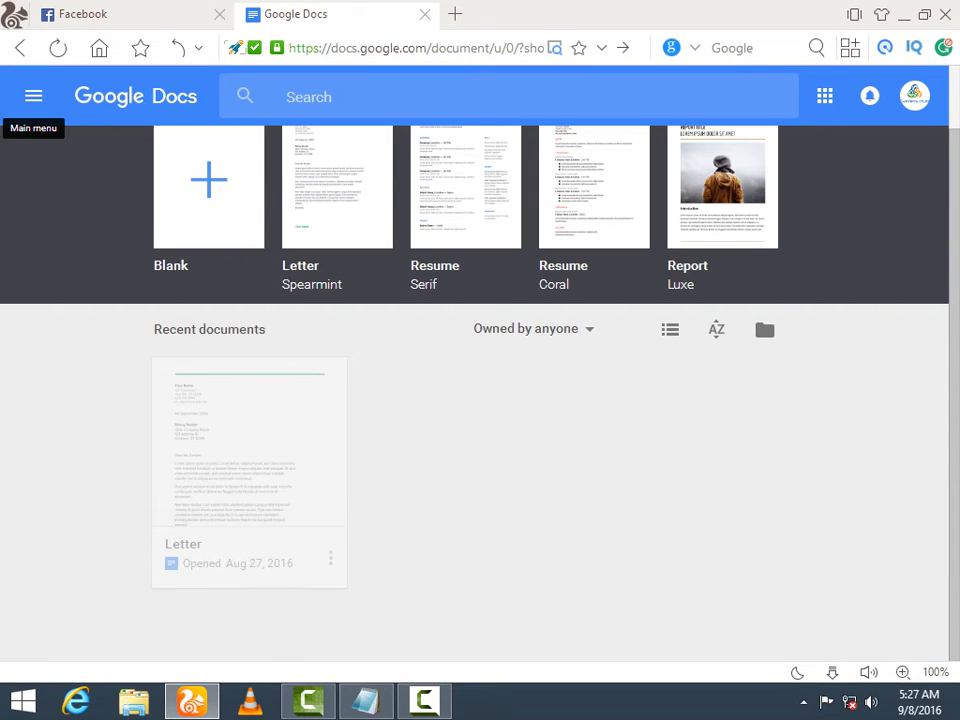
Show the main side menu listing Docs, Sheets, Slides and Settings.
click(32, 96)
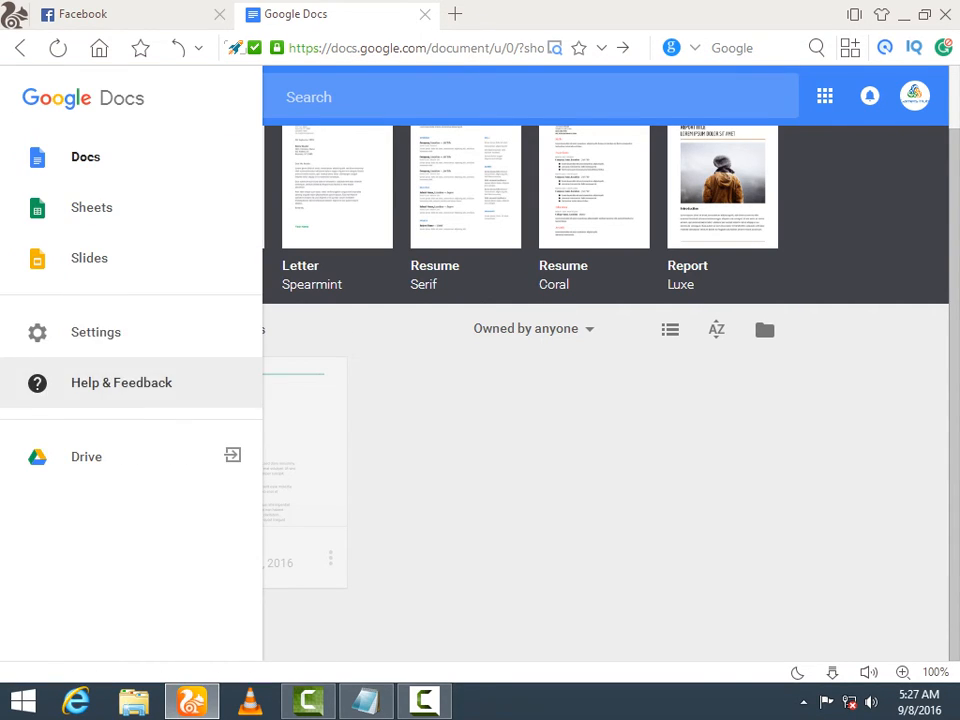
mouse_move(96, 332)
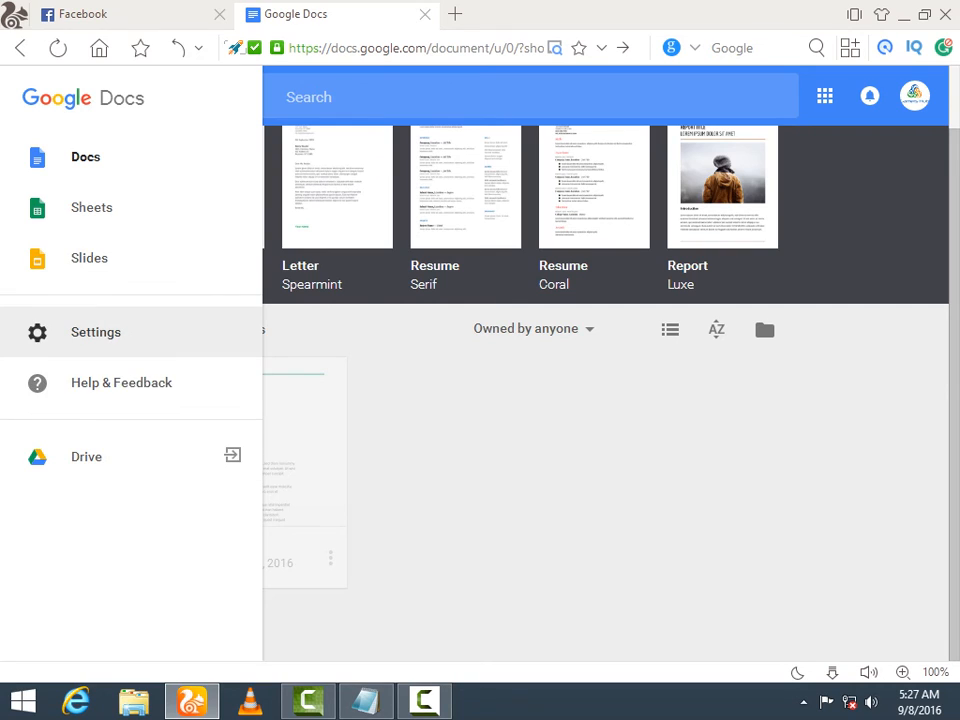
Review the Settings dialog's language and offline sync options, then confirm with OK.
click(96, 332)
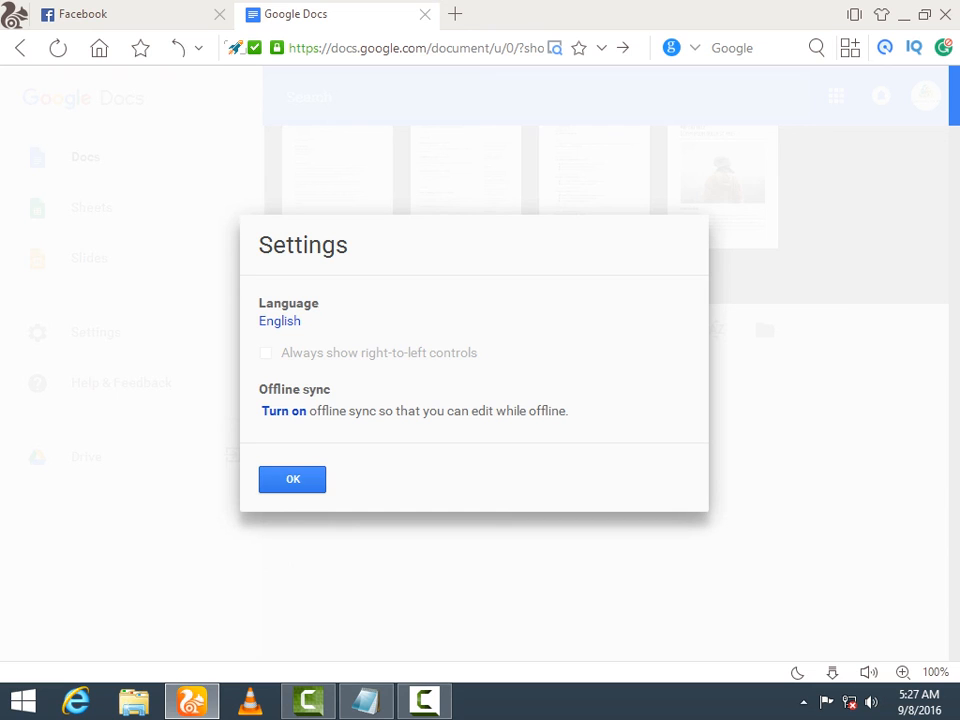
click(292, 480)
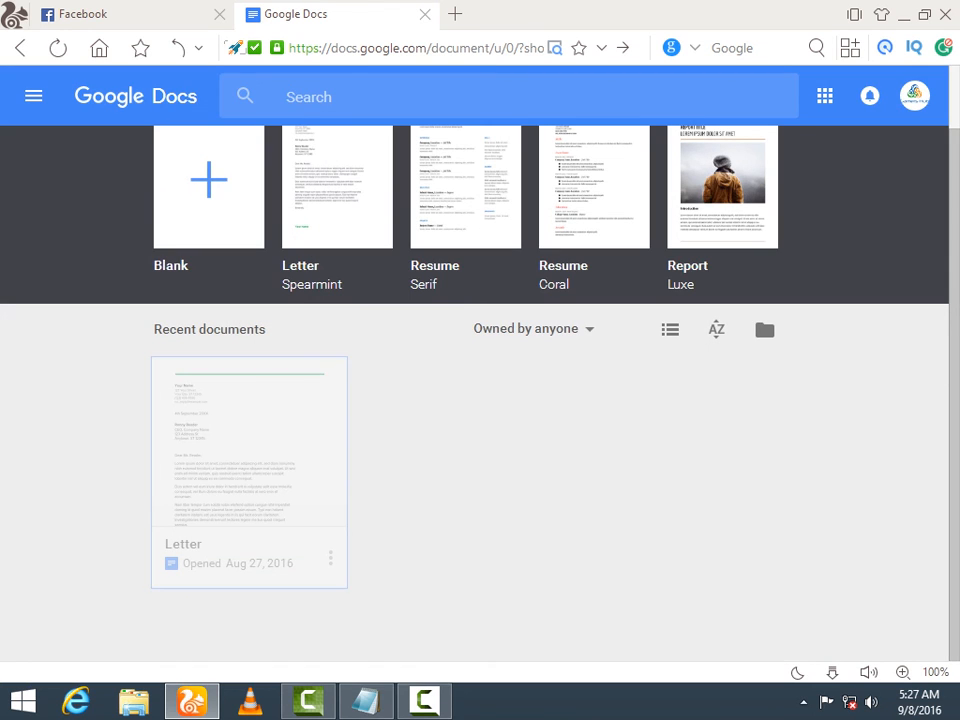